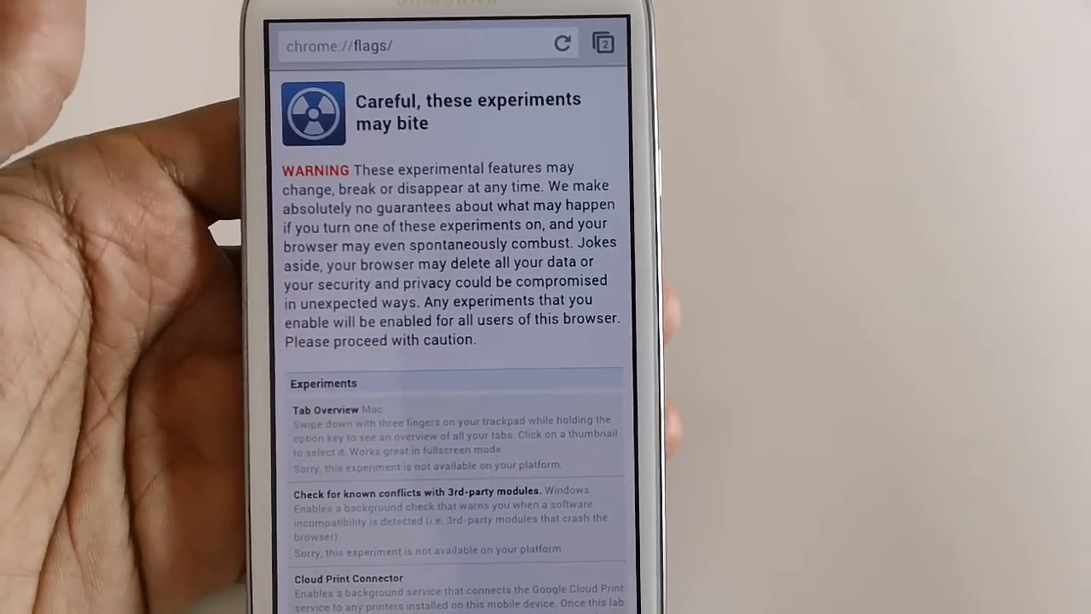
Scroll down chrome://flags to the 'Enable WebGL' entry showing its Disable link
scroll(down, 3)
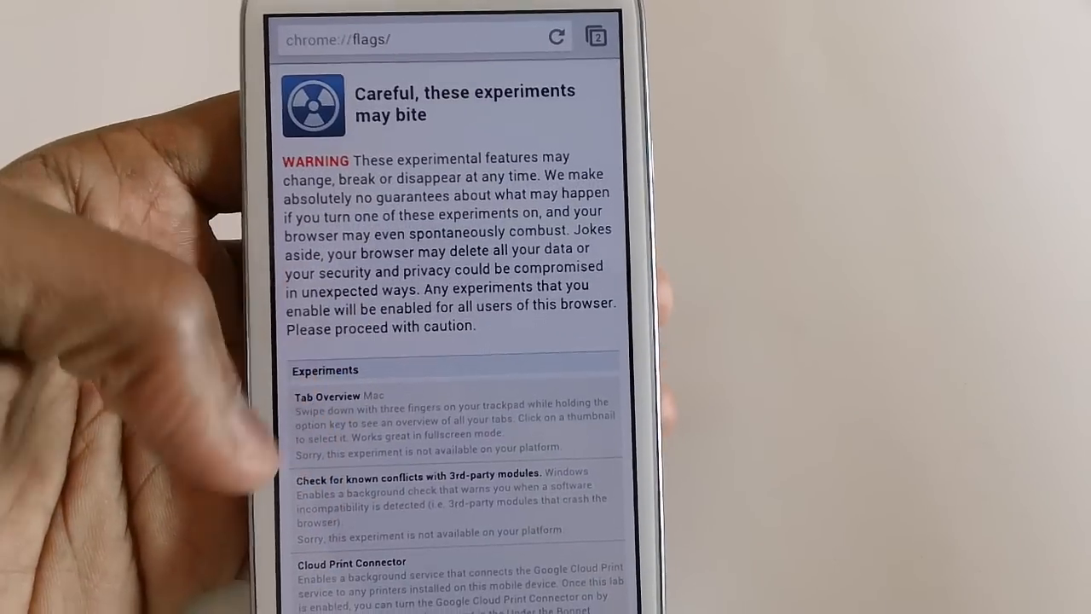
scroll(down, 3)
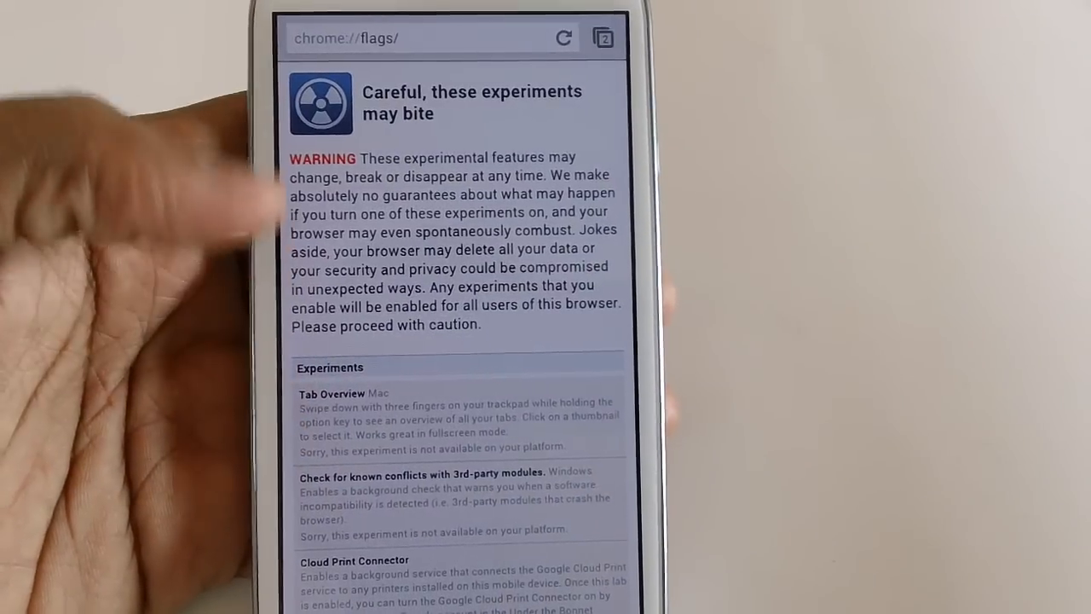
scroll(down, 3)
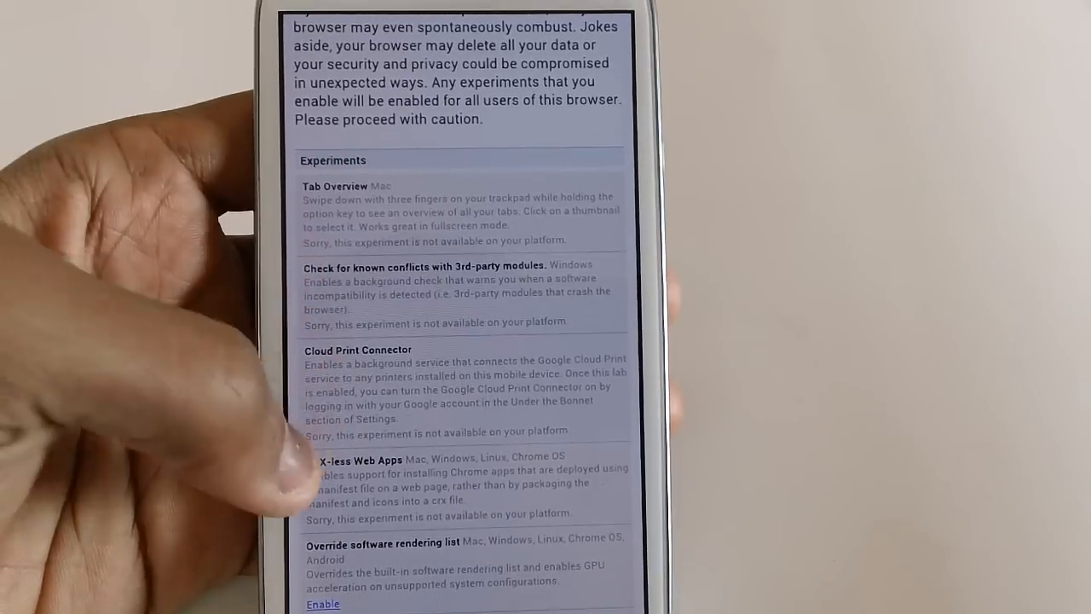
scroll(down, 3)
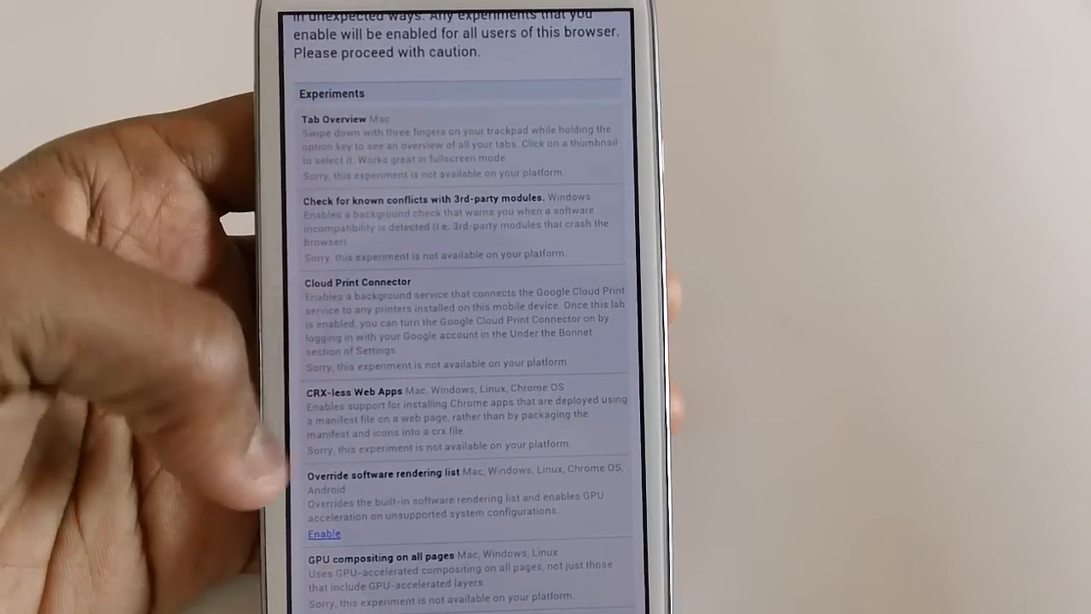
scroll(down, 3)
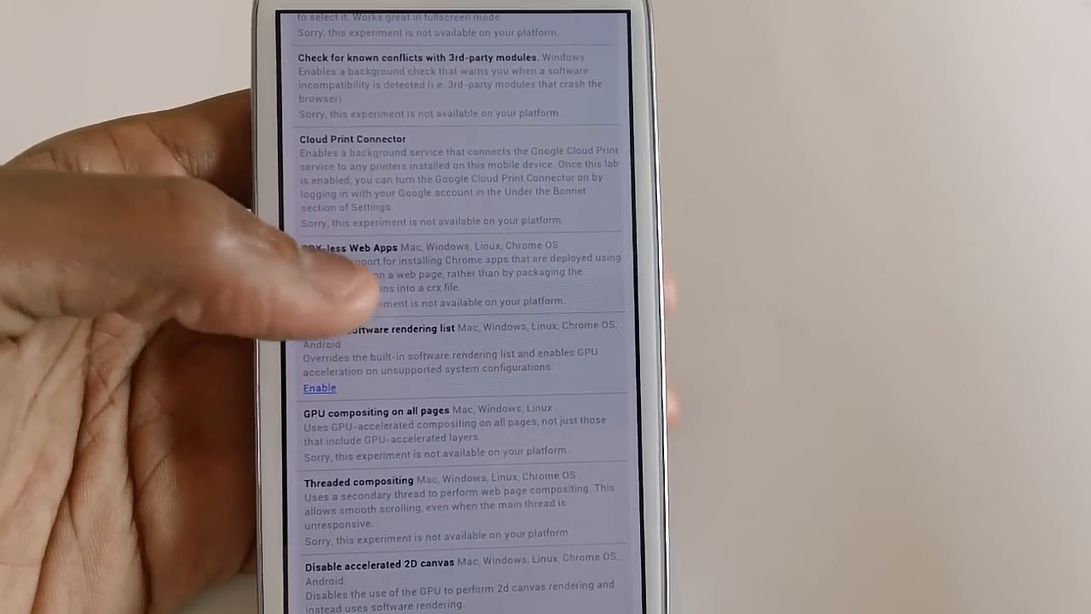
scroll(down, 3)
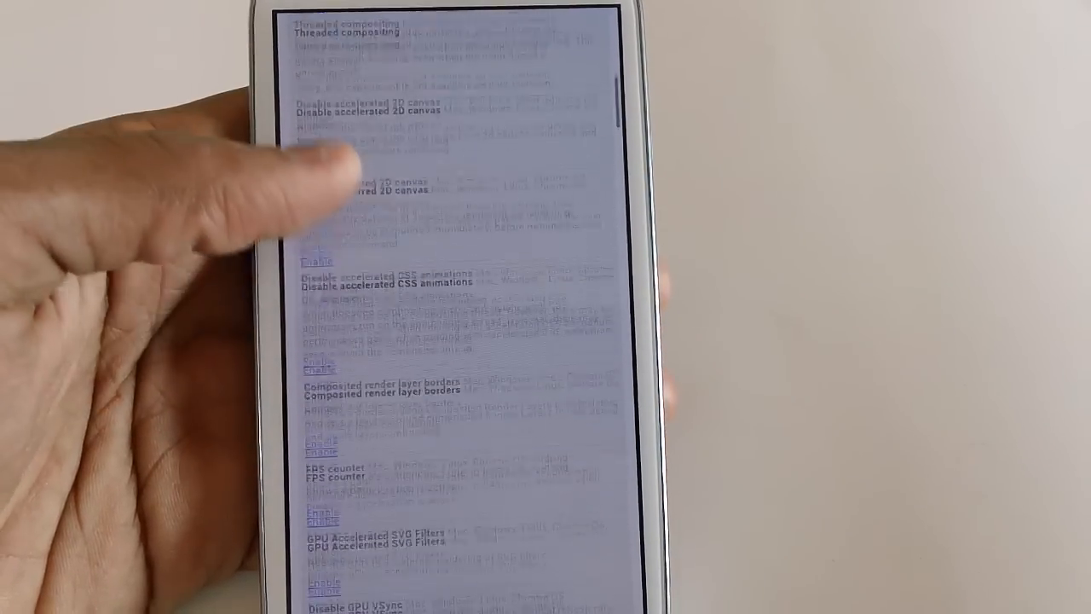
scroll(down, 3)
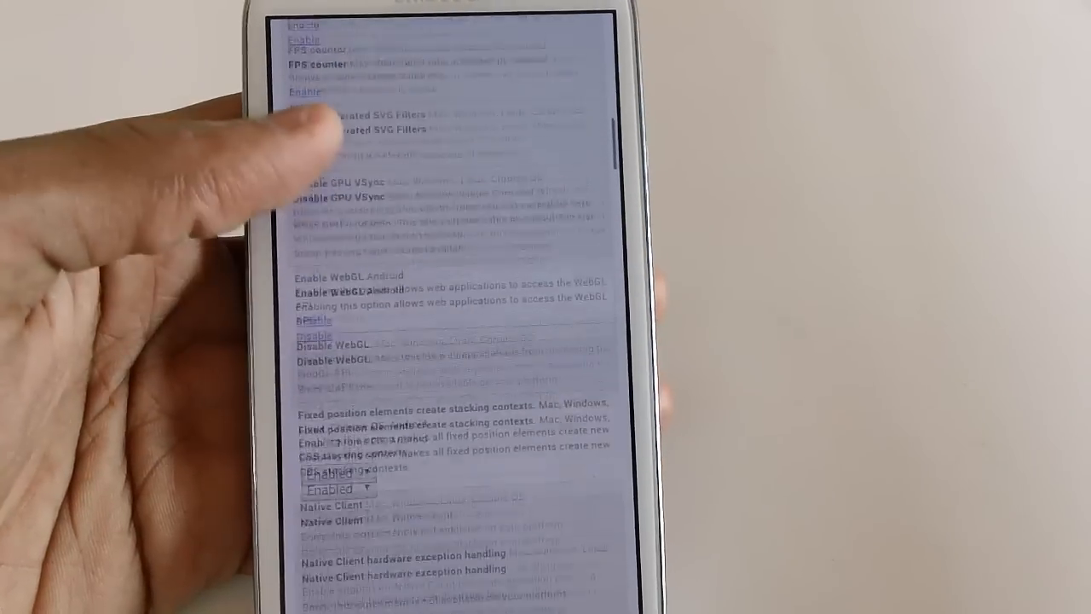
scroll(down, 3)
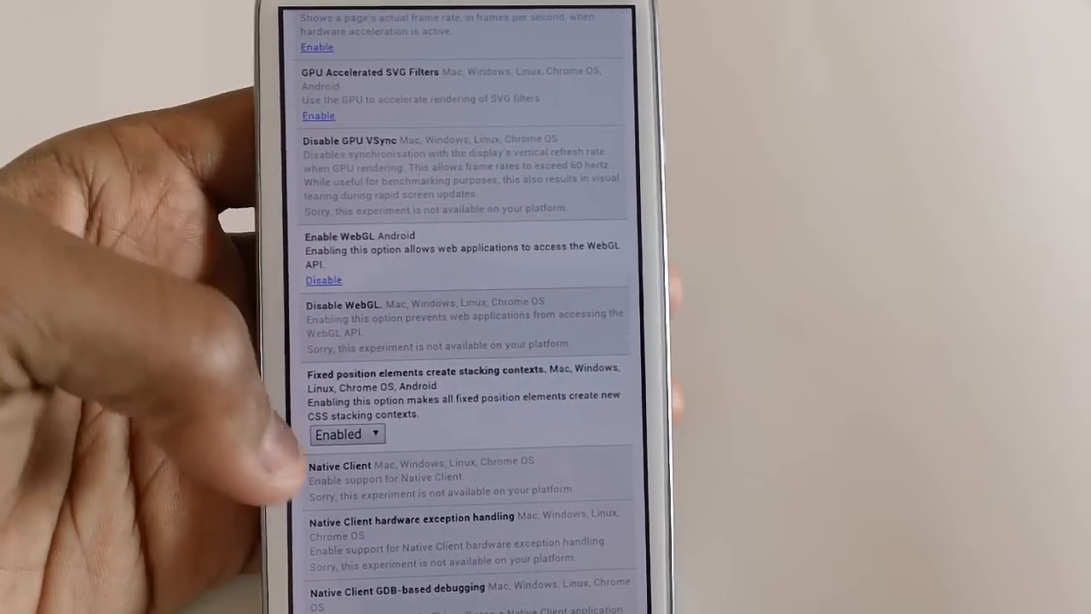
scroll(down, 3)
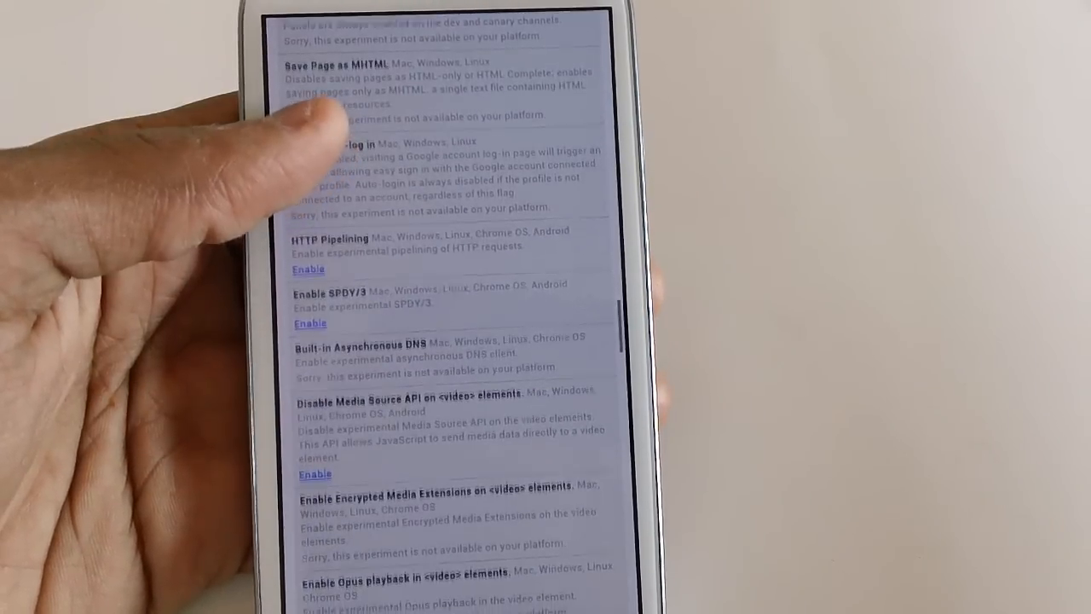
scroll(down, 3)
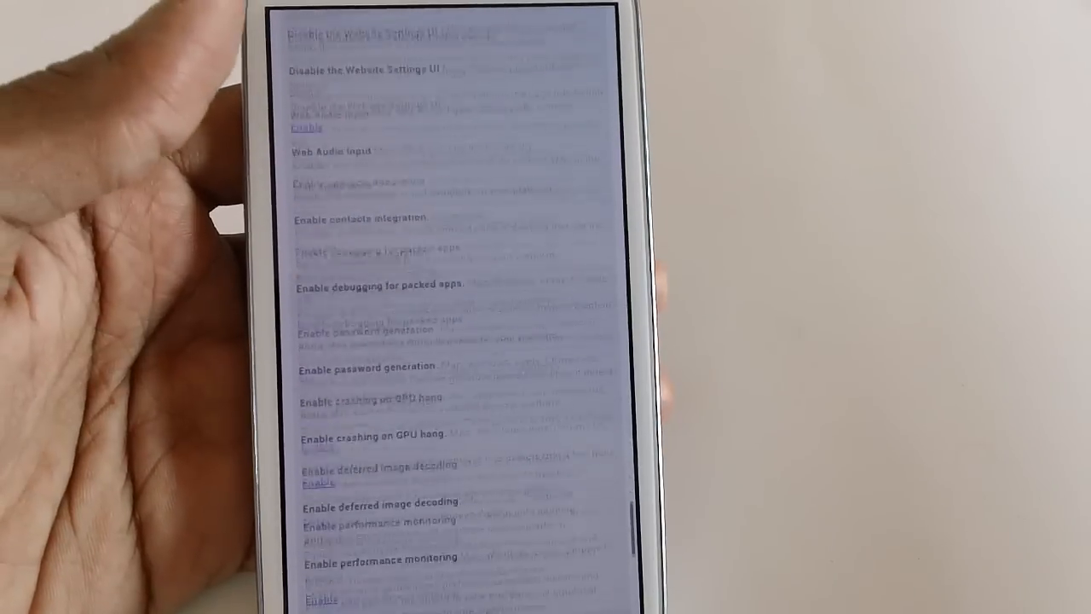
scroll(down, 3)
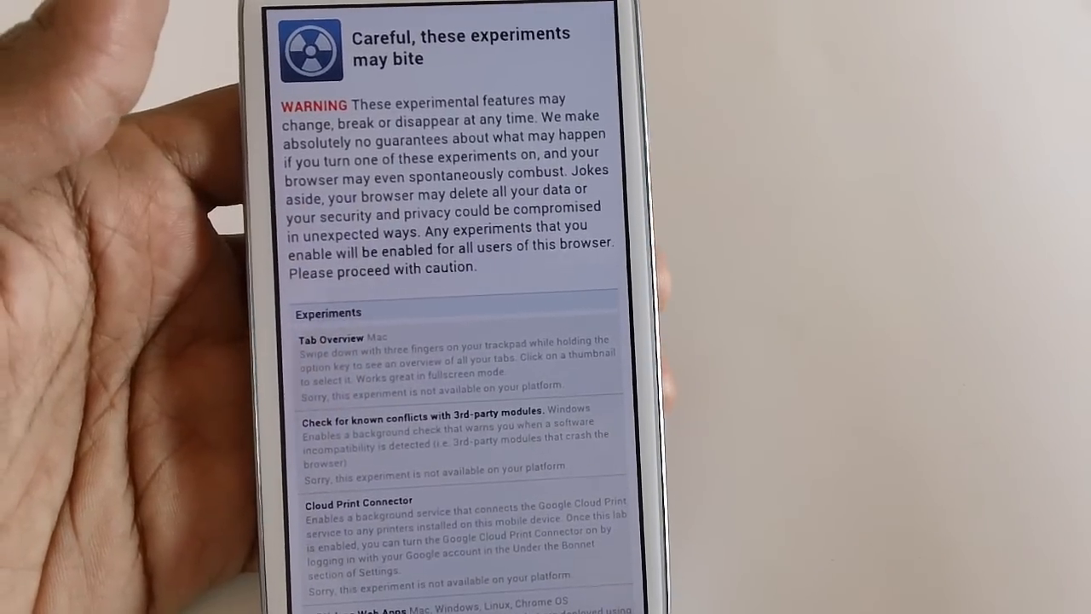
scroll(down, 3)
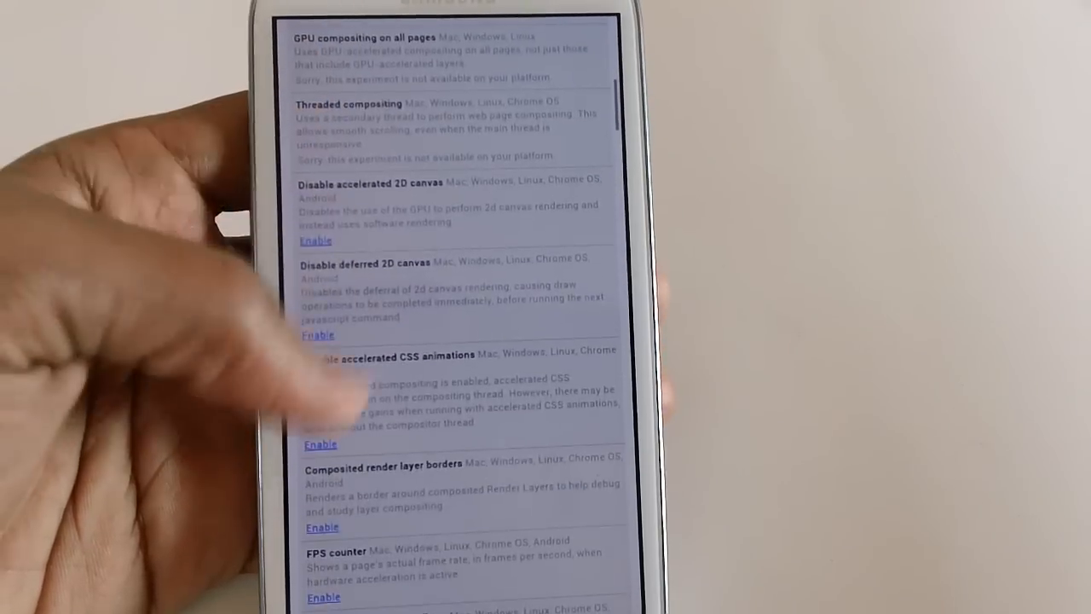
scroll(down, 3)
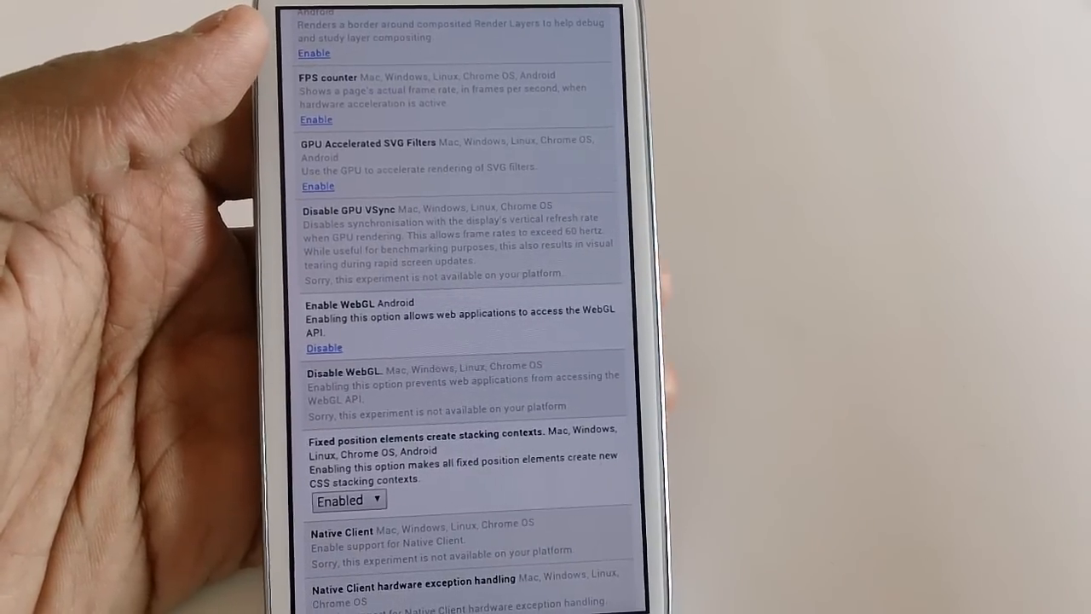
scroll(down, 3)
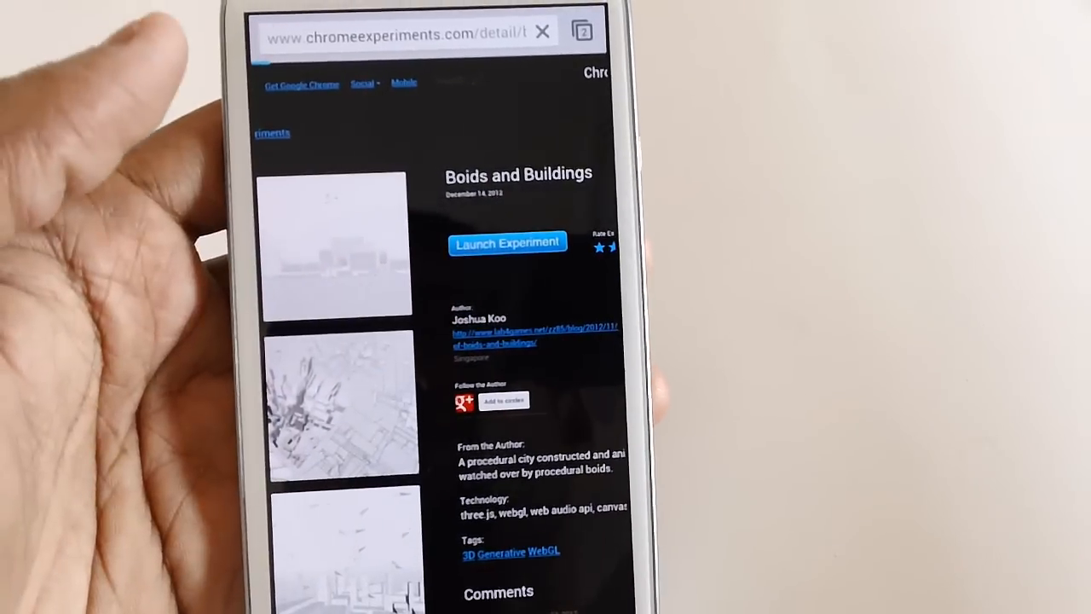
Launch the Boids and Buildings experiment from its Chrome Experiments page
click(507, 243)
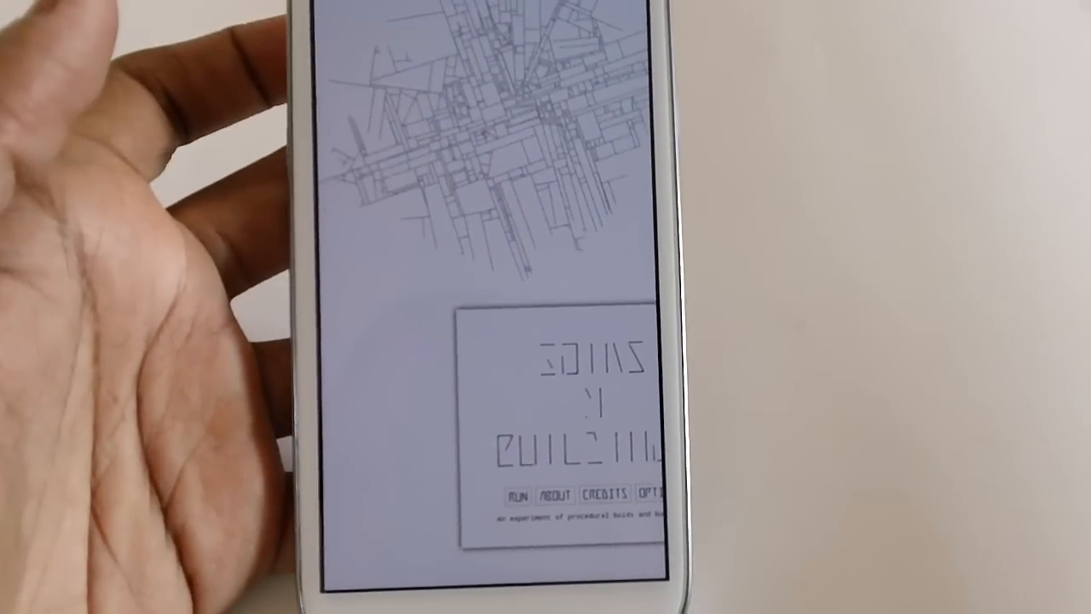
Start the Boids and Buildings procedural city simulation with RUN
click(516, 494)
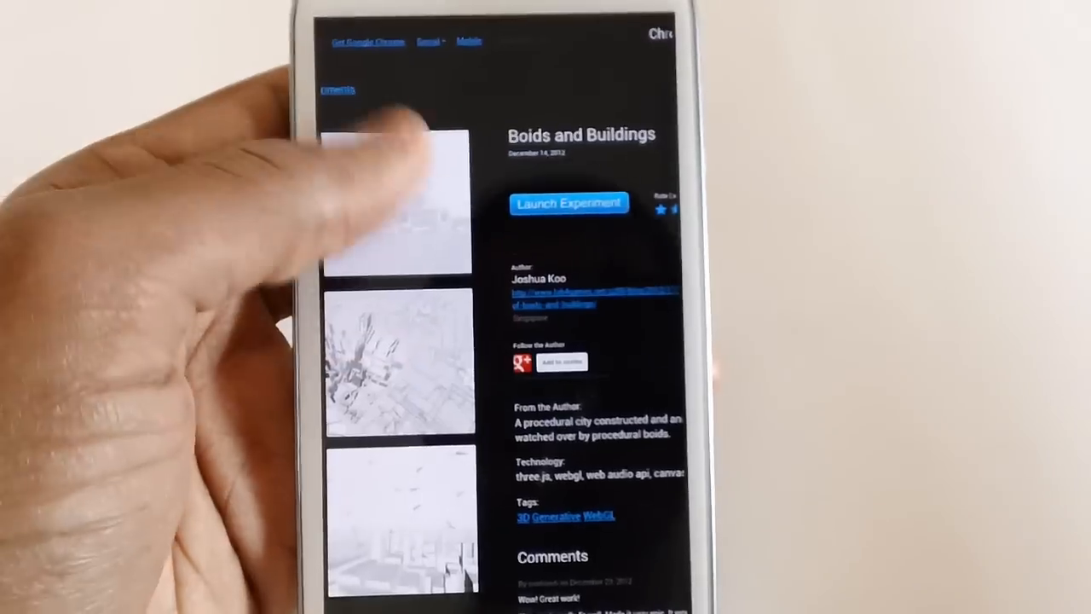
Reveal the address bar and switch to the other open tab
scroll(down, 3)
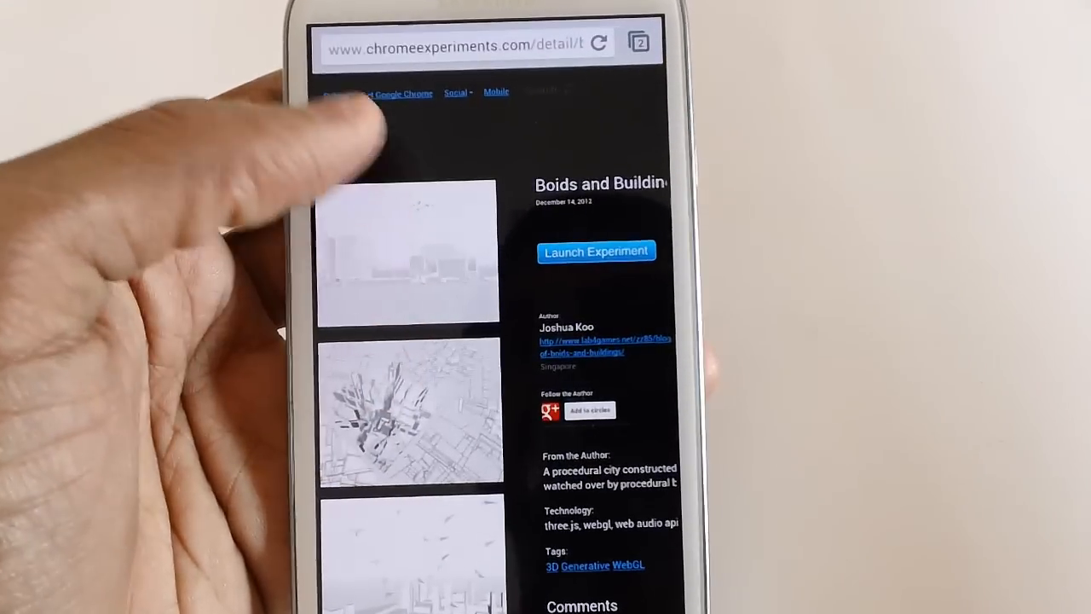
click(461, 45)
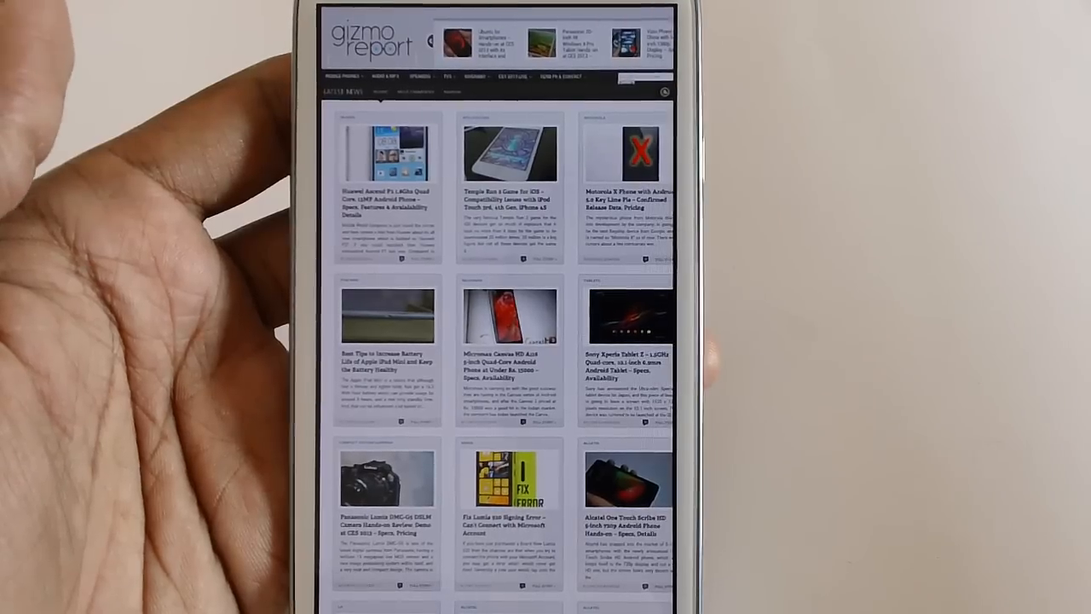
scroll(down, 3)
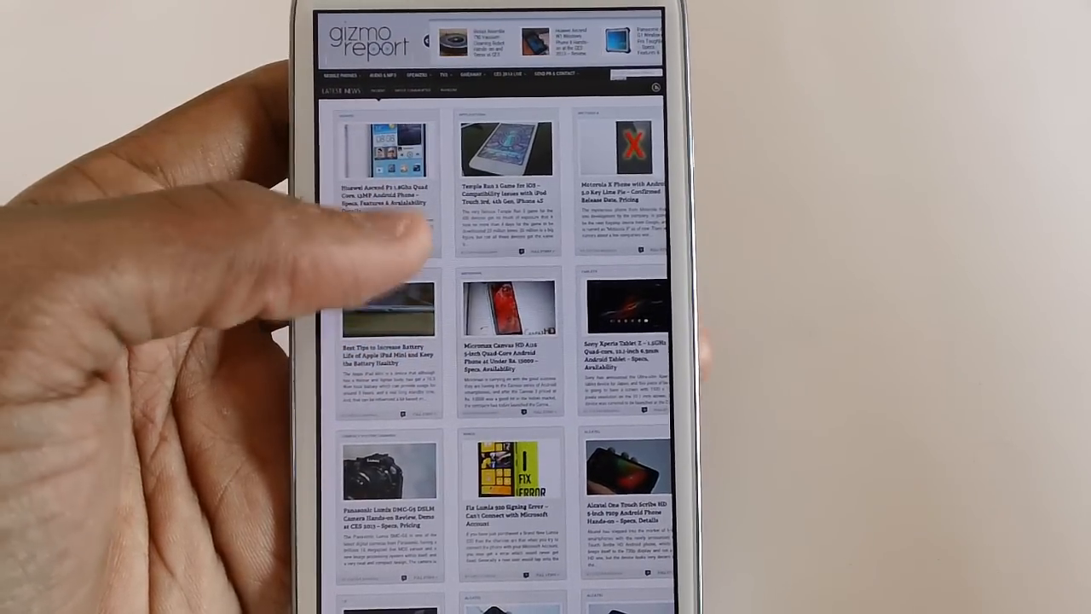
scroll(down, 3)
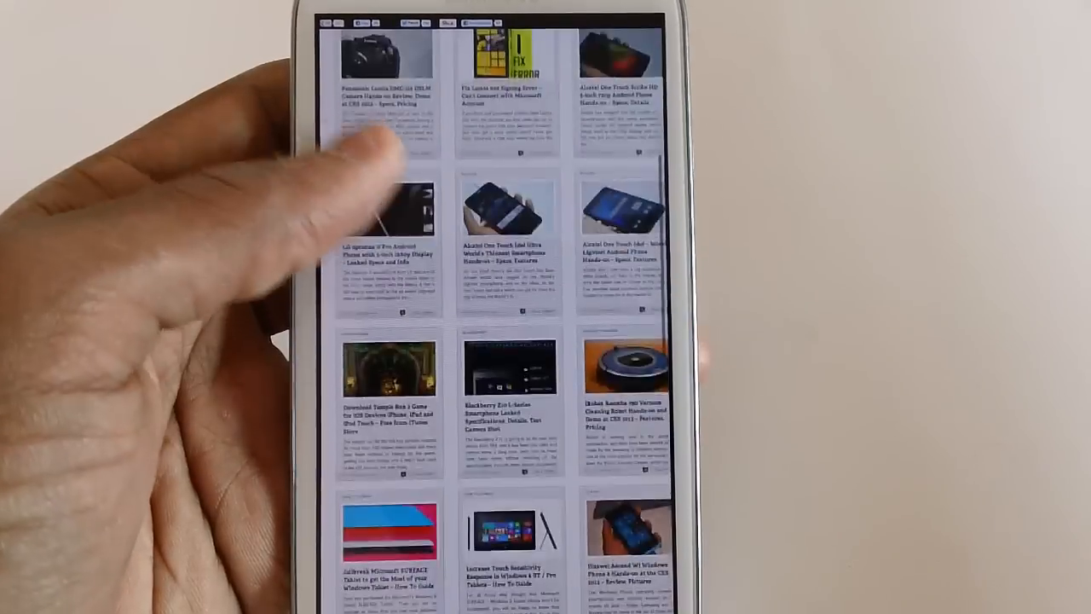